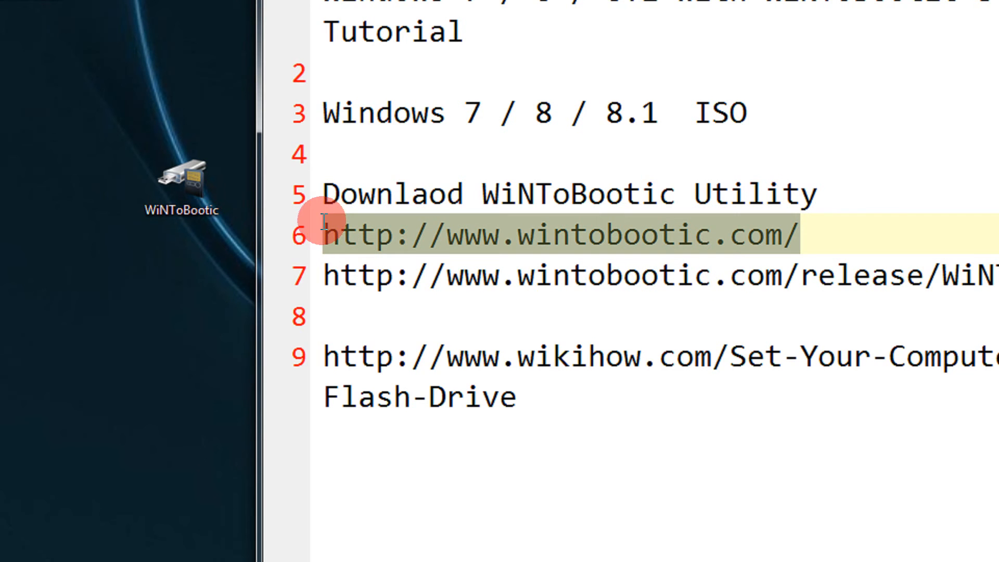
mouse_move(541, 240)
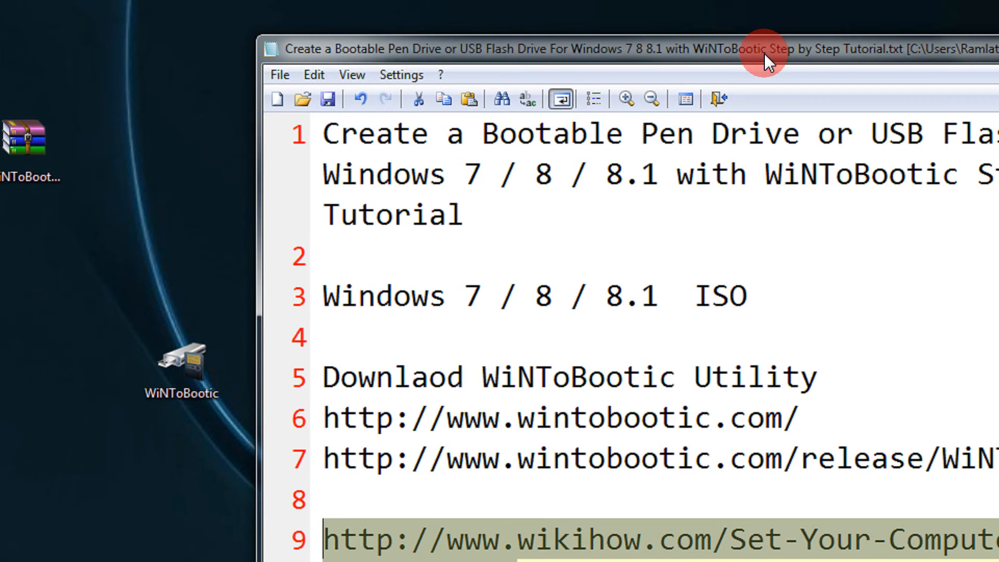
mouse_move(708, 83)
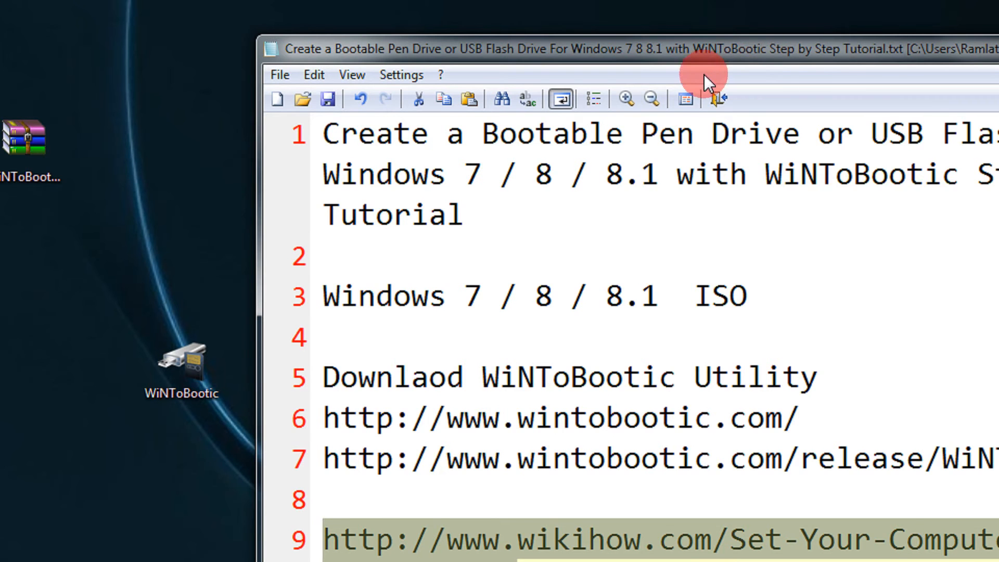
Launch WiNToBootic from the desktop and select drive J: (NTFS, 7 GB) as the target.
left_click(182, 367)
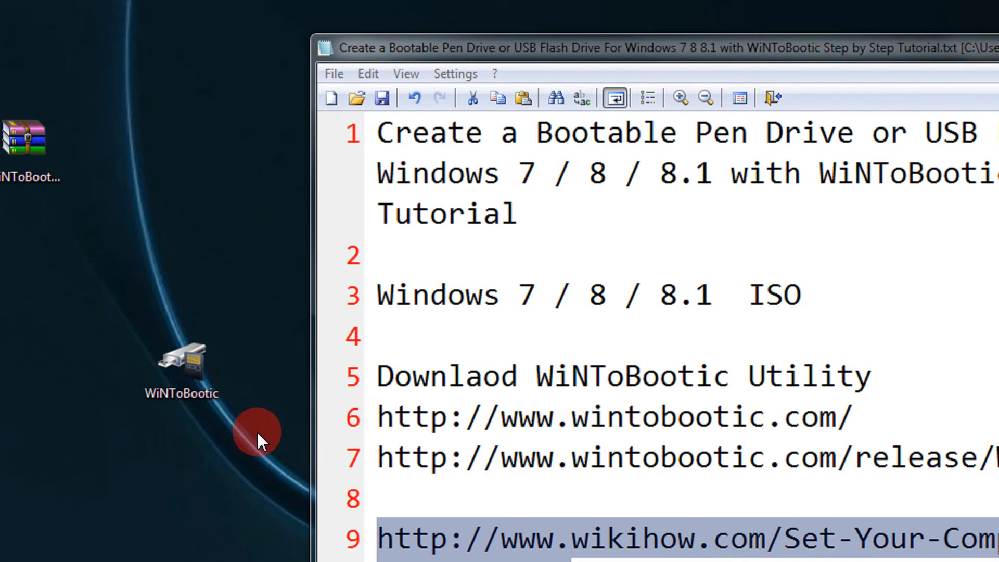
left_click(182, 367)
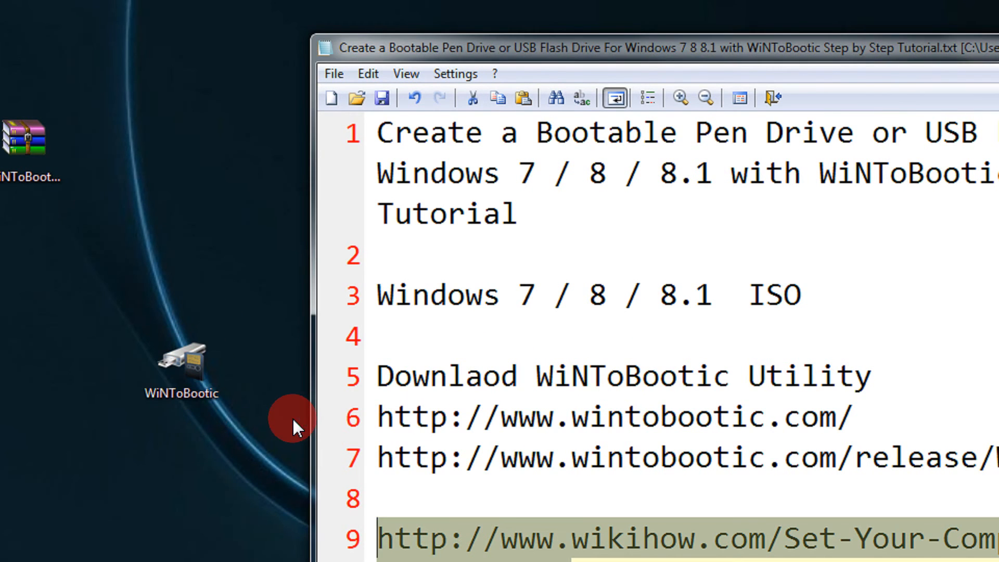
double_click(180, 363)
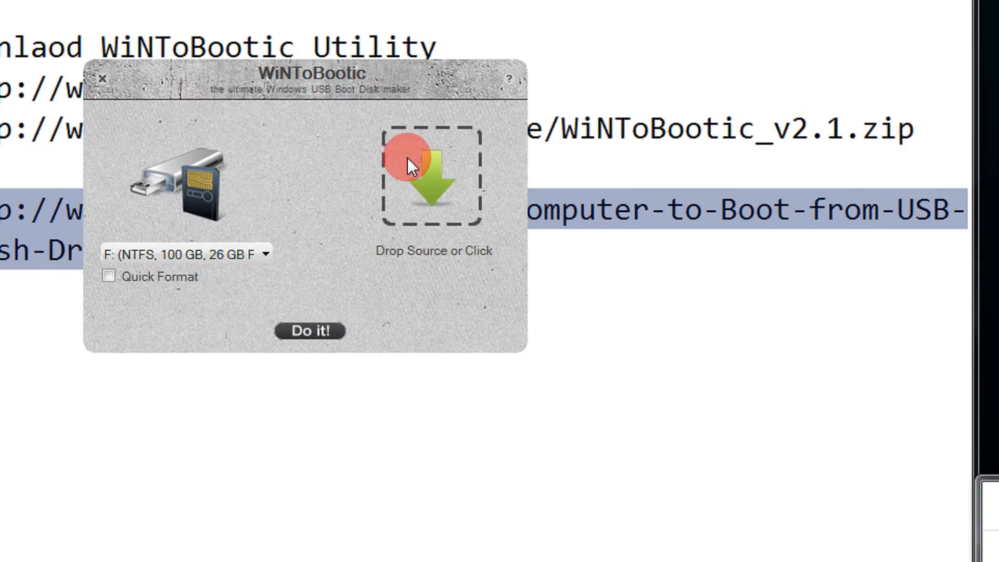
left_click_drag(411, 166, 366, 144)
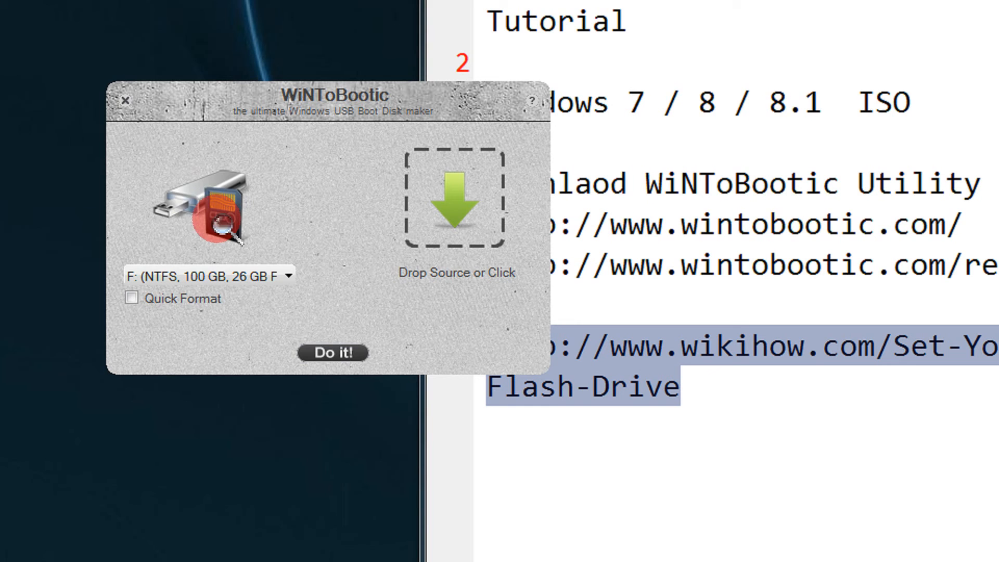
left_click(207, 275)
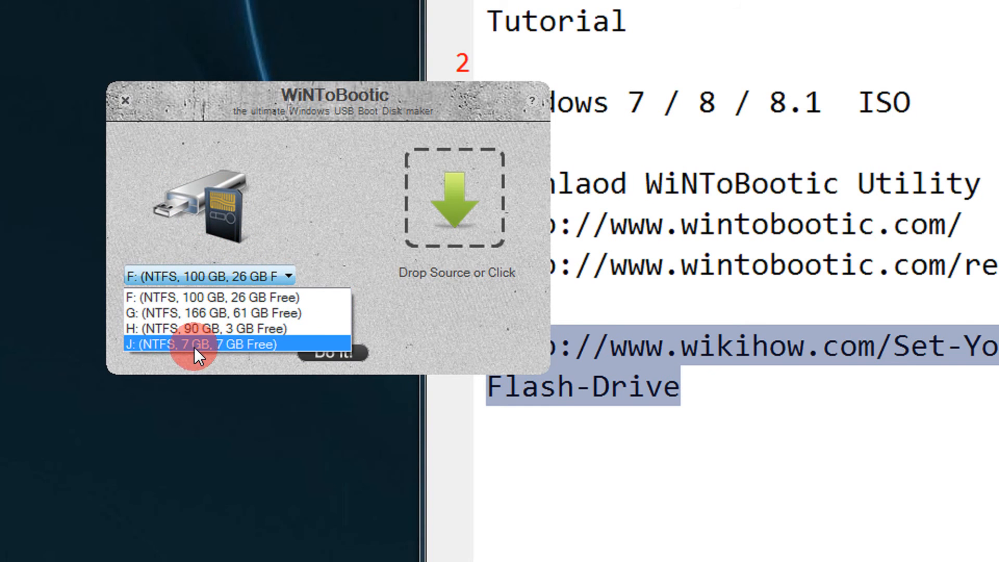
left_click(203, 345)
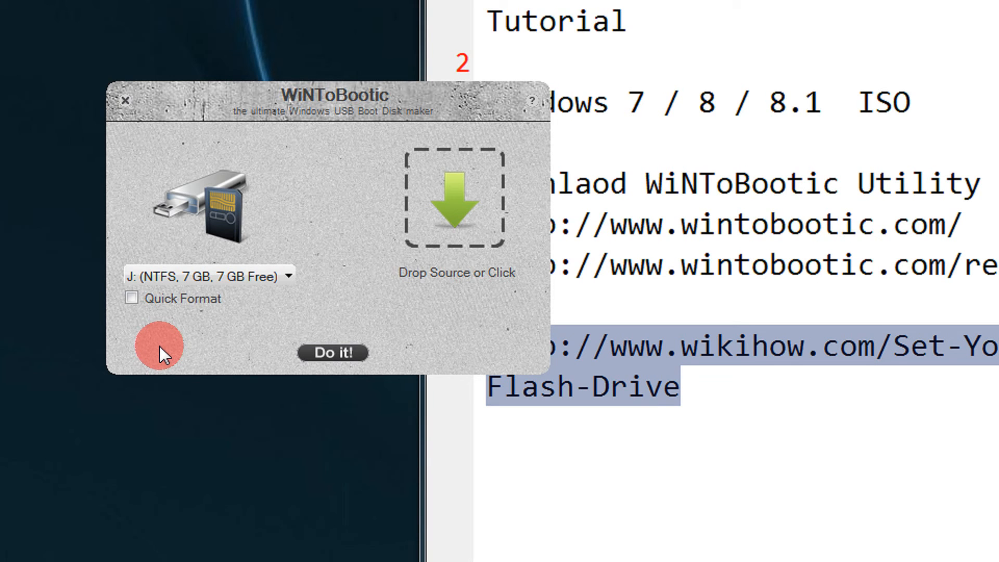
mouse_move(446, 191)
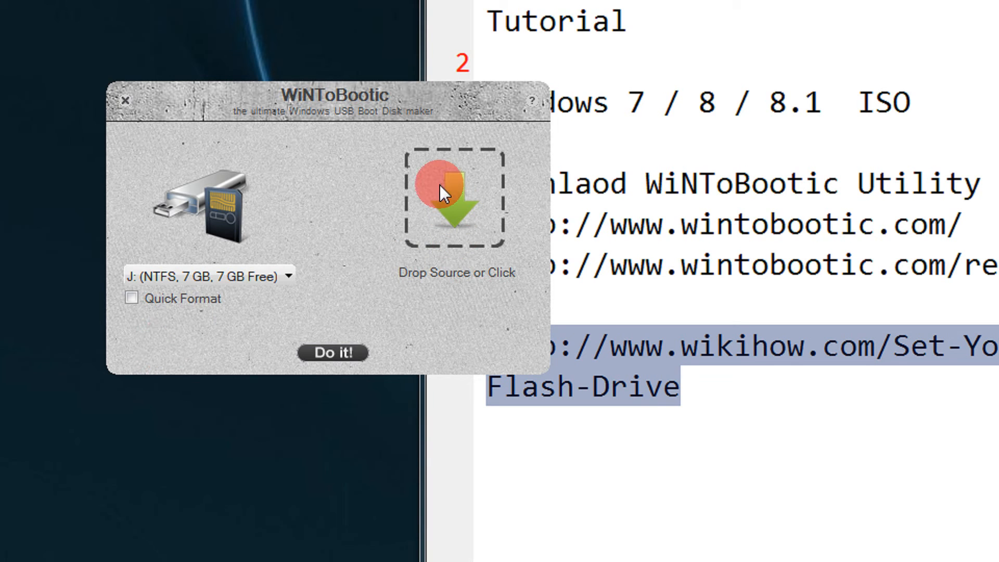
Load SW_DVD5_Win_Pro_8.1_64BIT (3,673 MB) from the ISO folder as the source image.
left_click(456, 195)
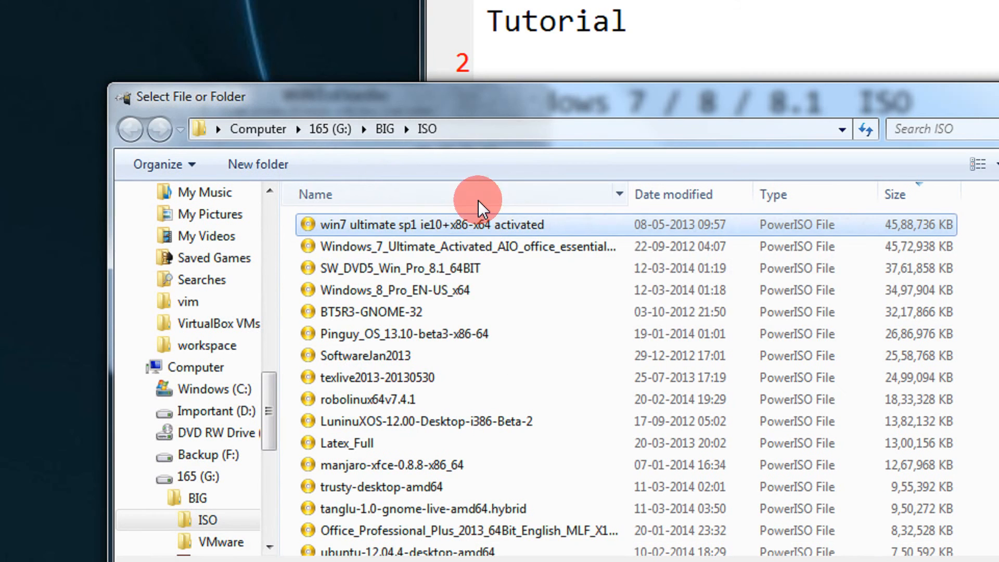
left_click(433, 246)
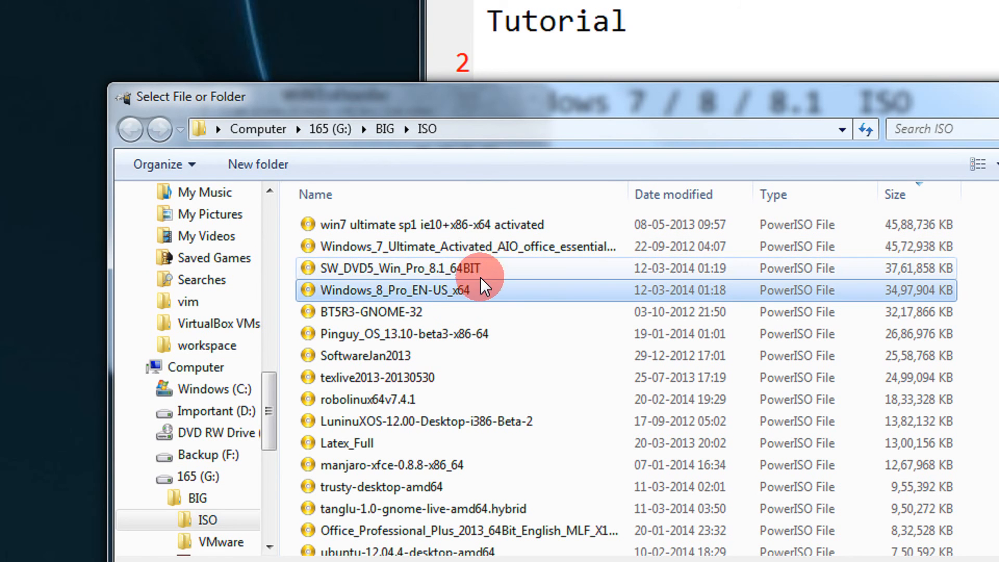
mouse_move(498, 225)
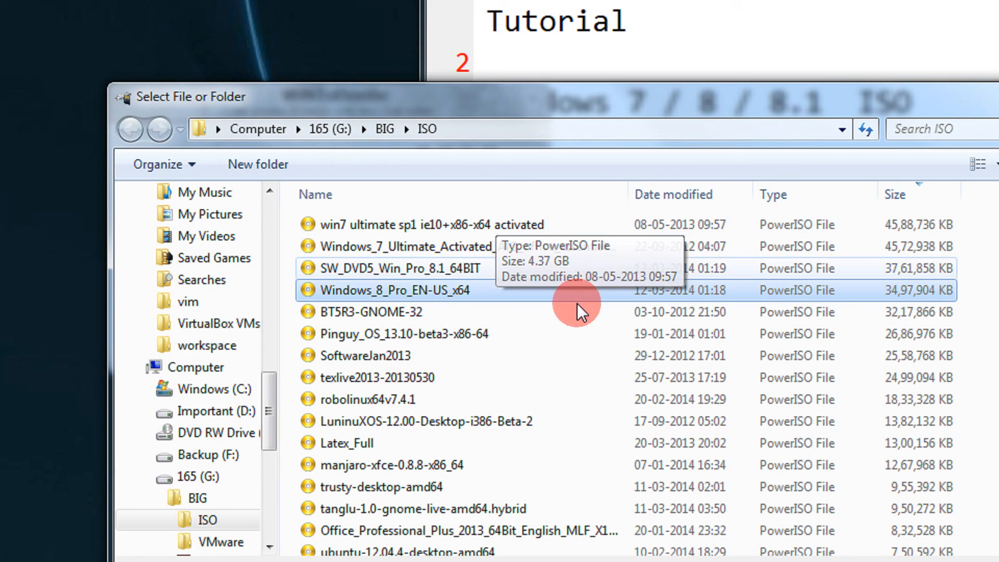
left_click(395, 267)
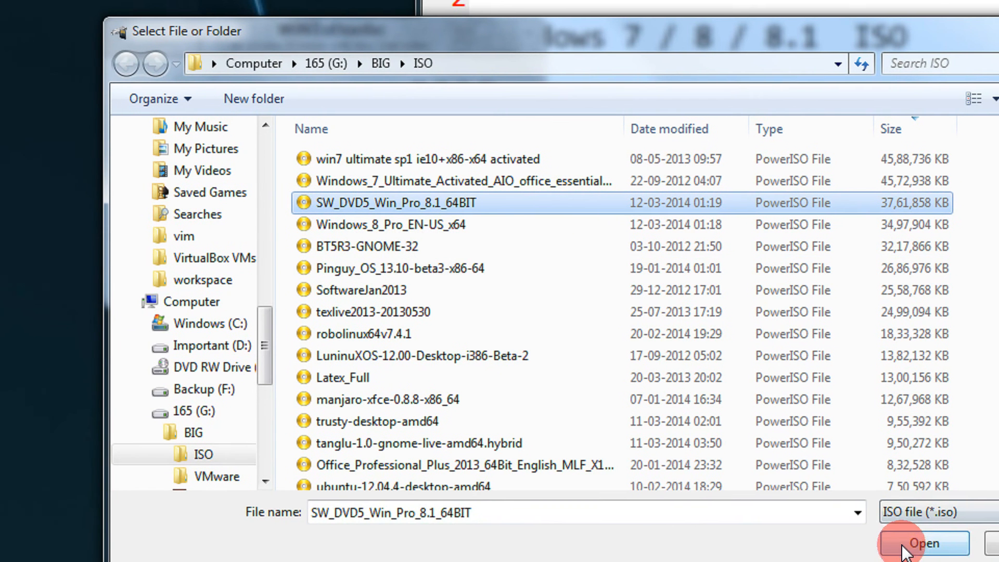
left_click(923, 544)
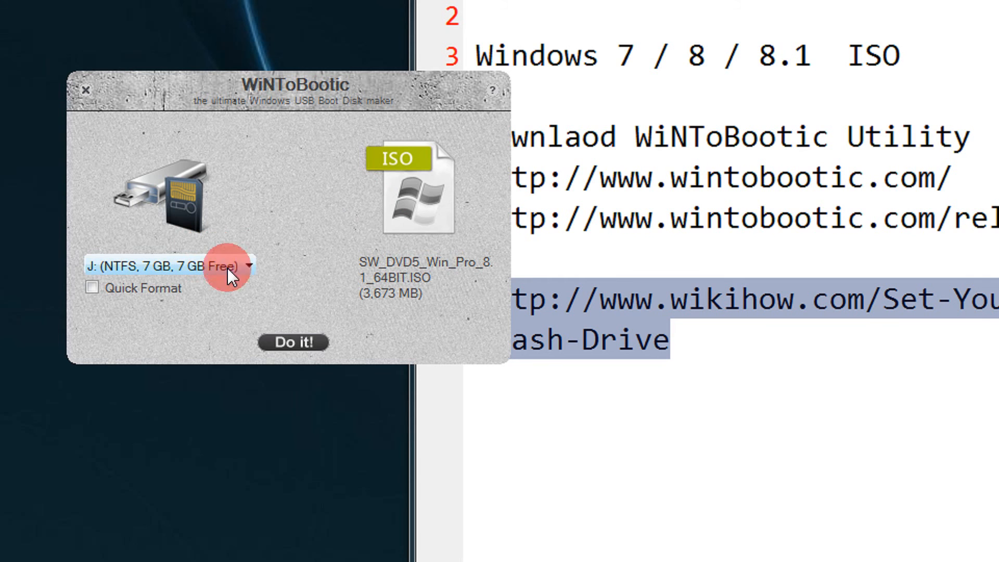
Start the flash with 'Do it!' and confirm the 'Are you sure?' prompt for drive J.
left_click(293, 342)
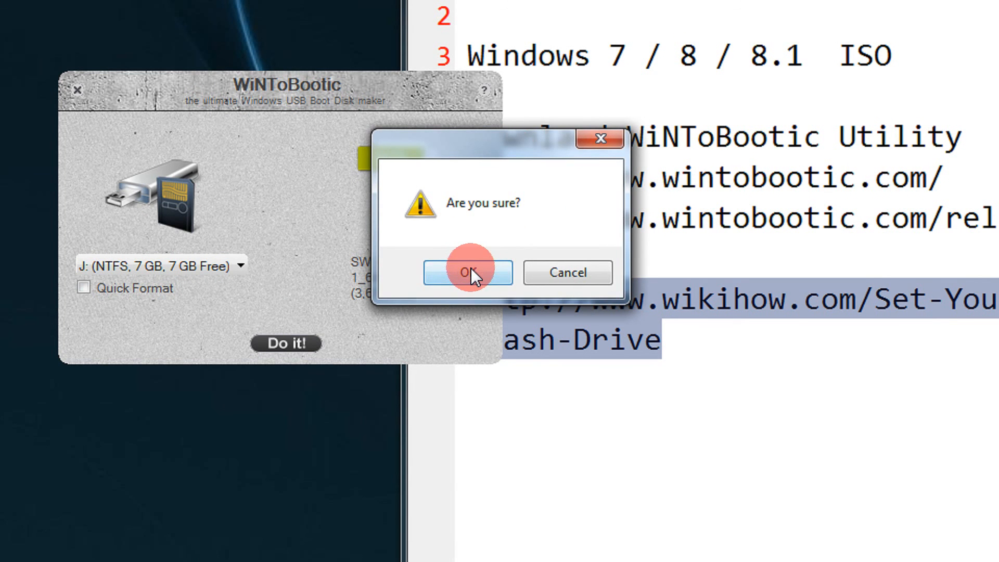
left_click(467, 272)
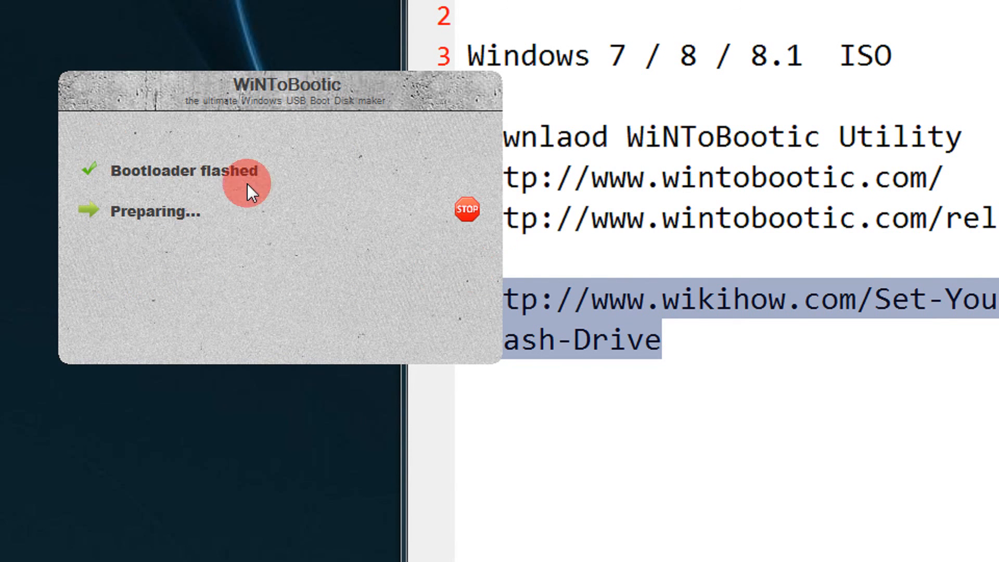
mouse_move(138, 195)
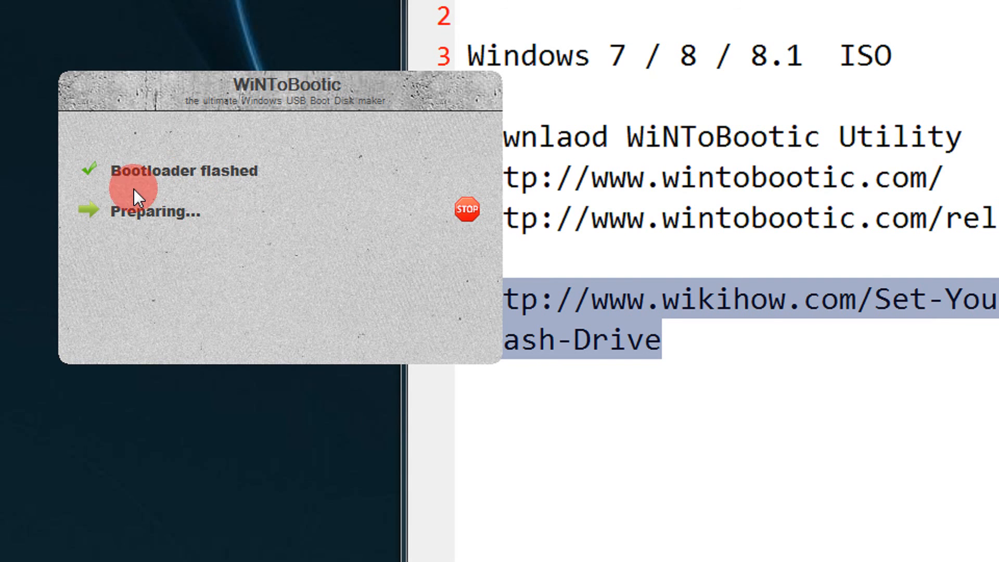